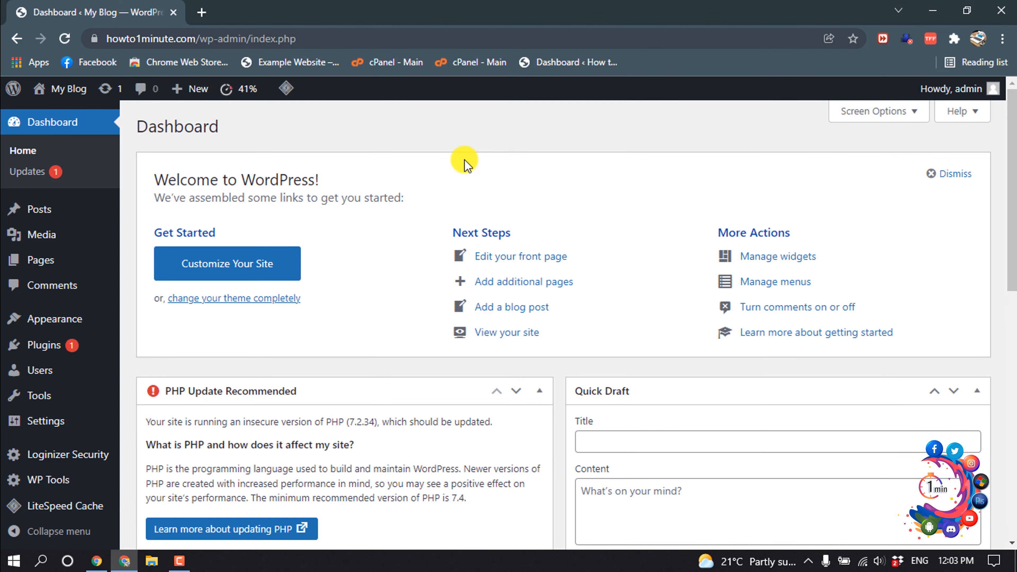
mouse_move(45, 344)
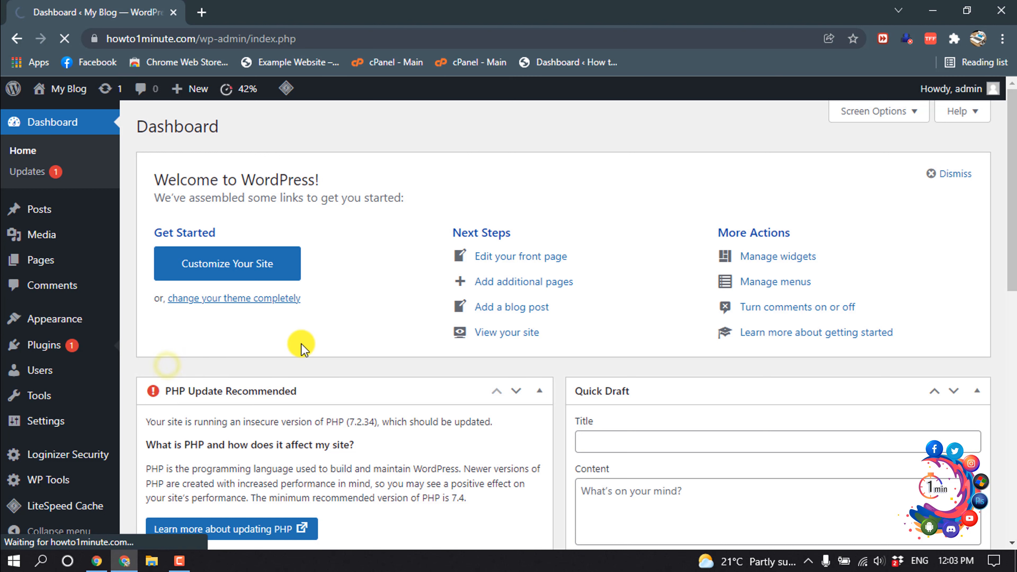
Step: Search the plugin directory for 'updra', then install and activate UpdraftPlus
click(43, 344)
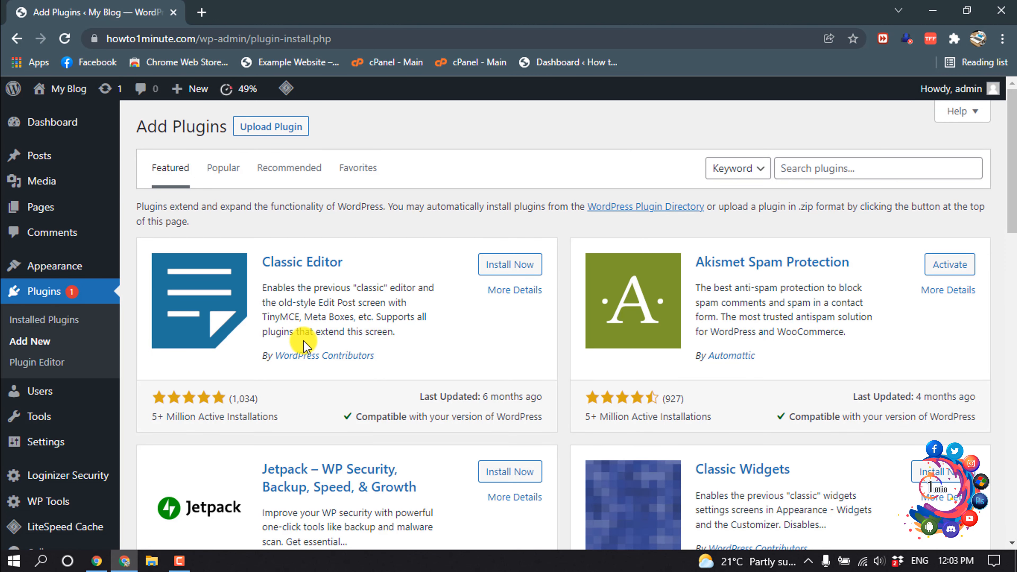
click(878, 168)
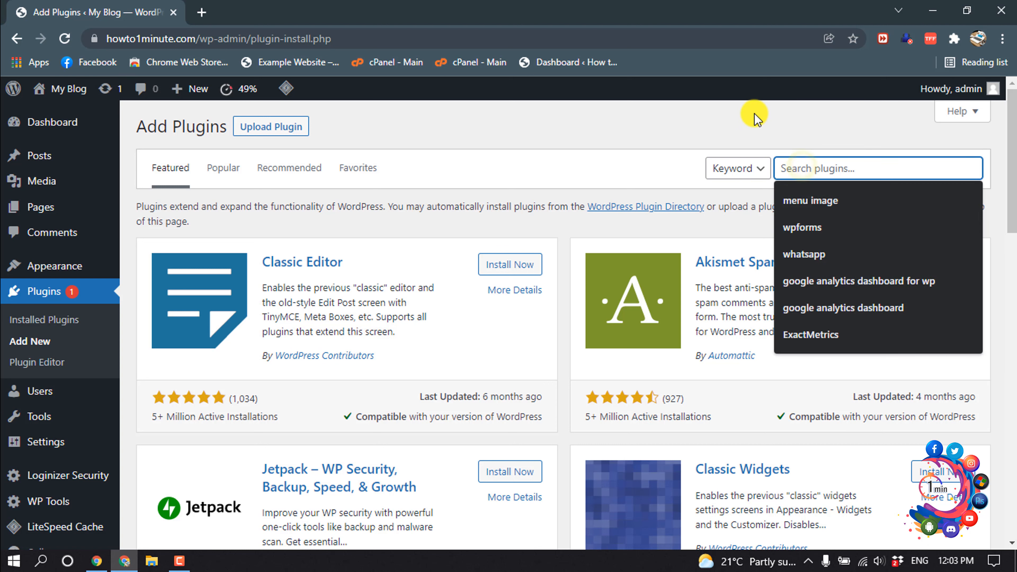
text(updrafts)
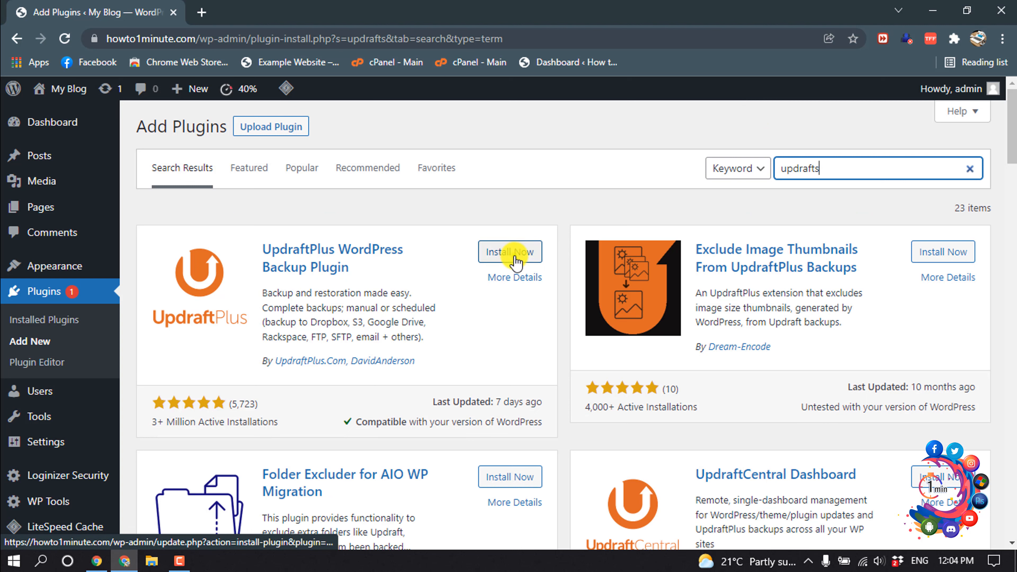
click(509, 252)
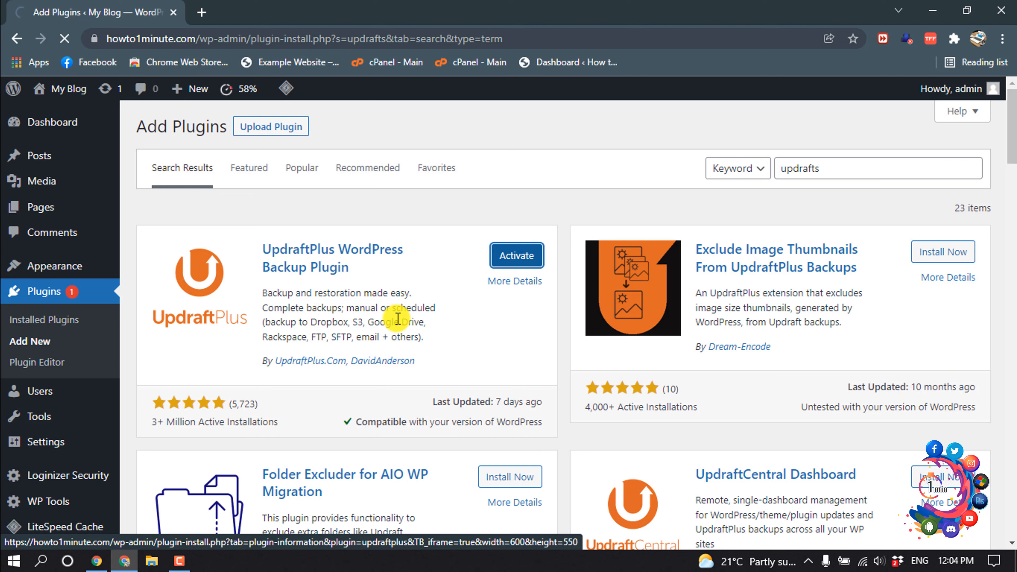
click(517, 255)
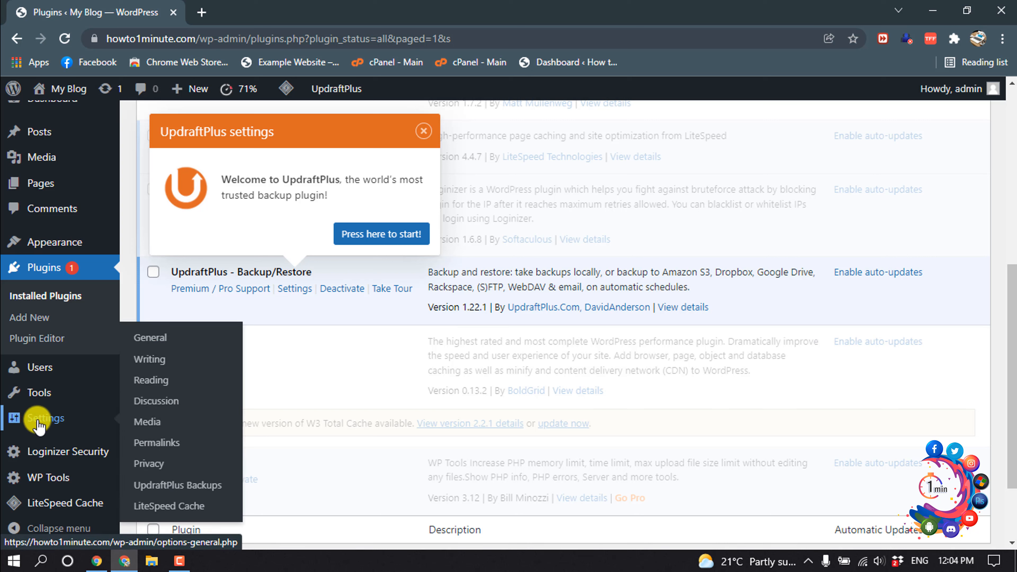
mouse_move(177, 485)
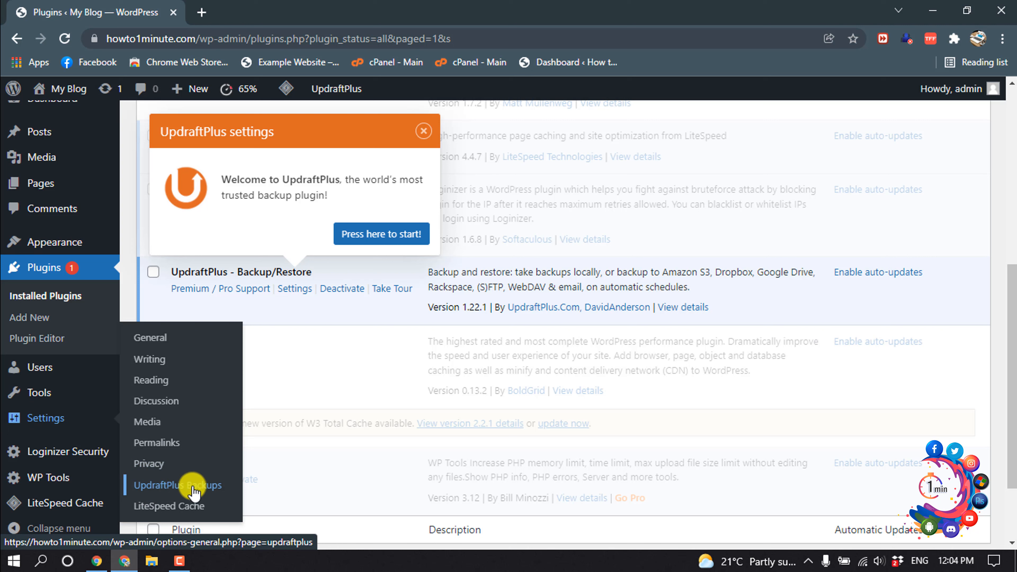
Step: Go to the UpdraftPlus Backups page under Settings
click(174, 485)
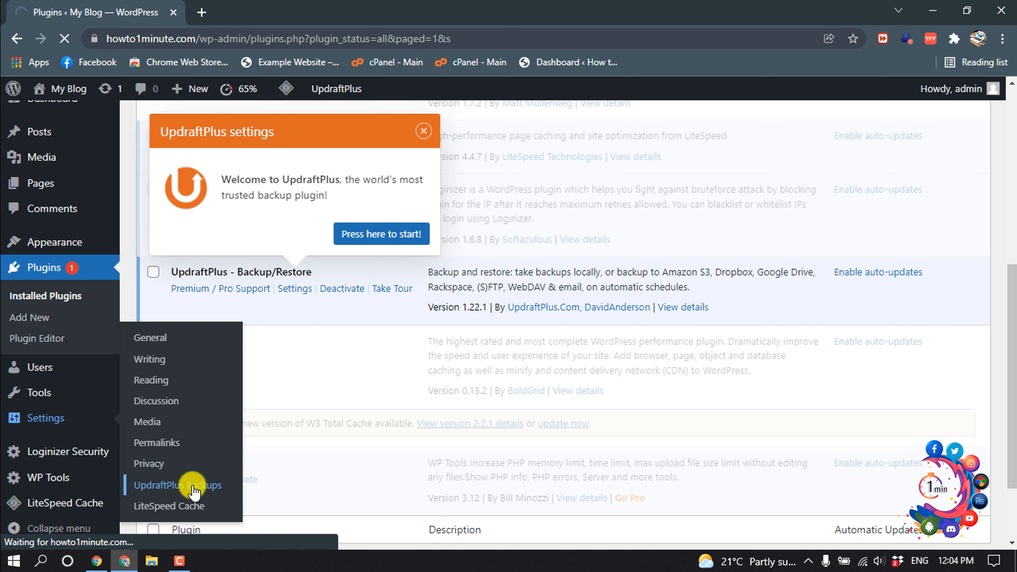
click(177, 485)
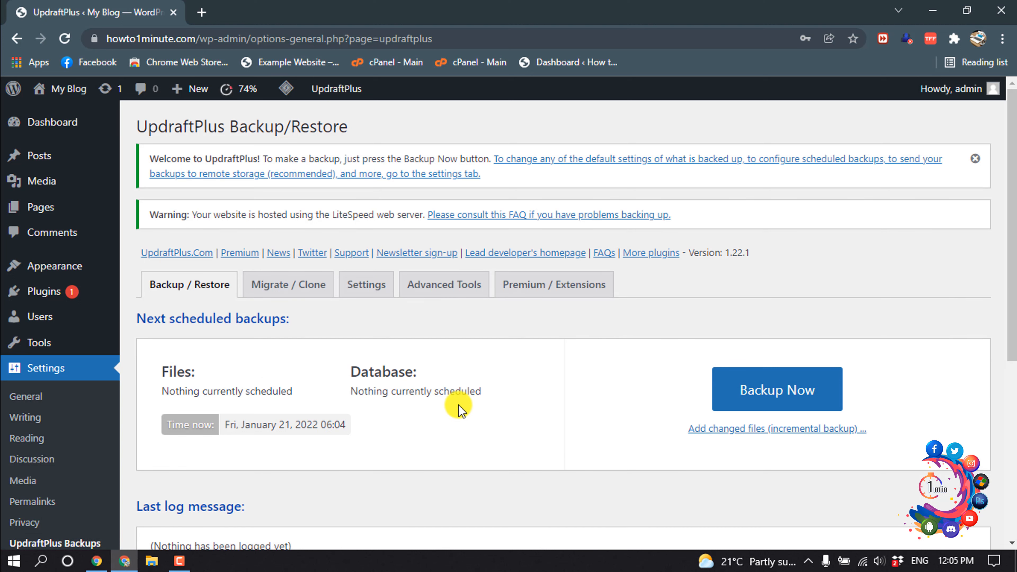
Step: Run a Backup Now including the database and files, then dismiss the finished message
click(775, 389)
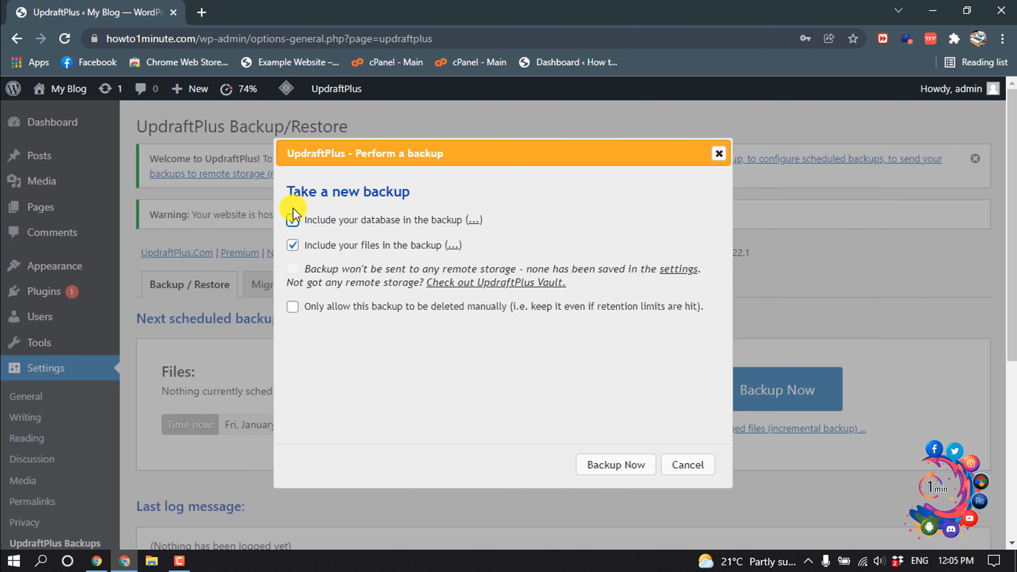
click(292, 220)
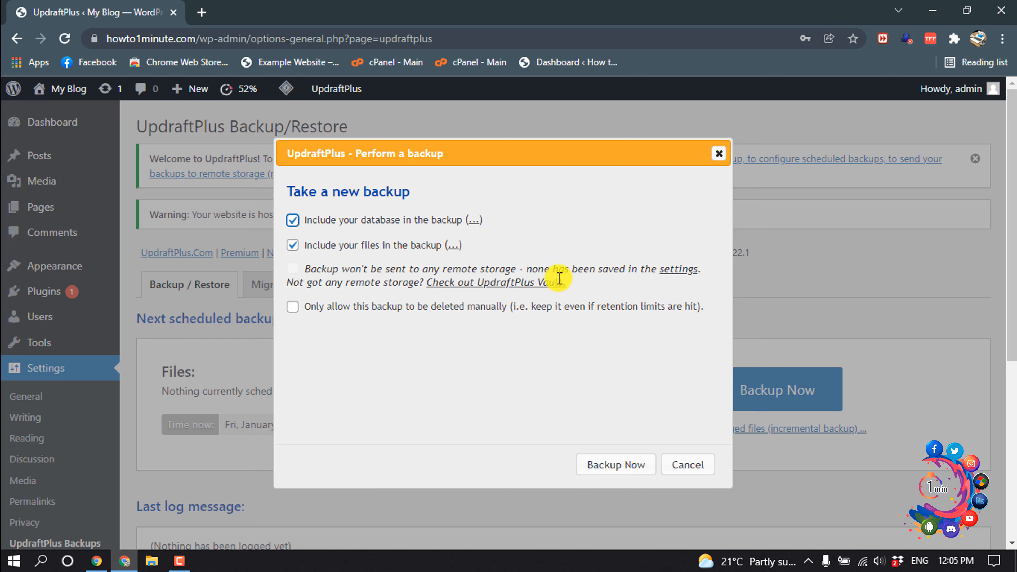
click(614, 465)
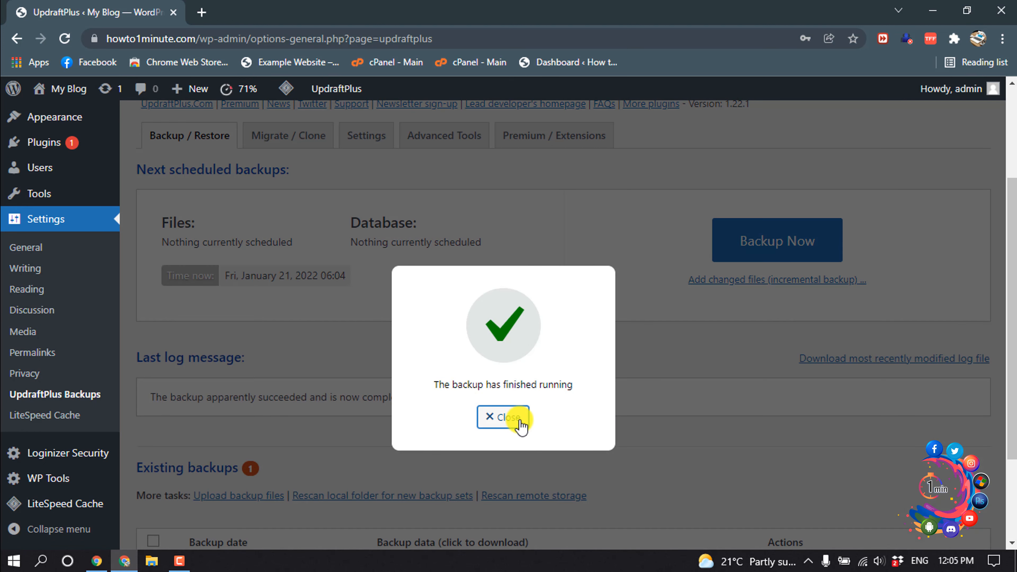
click(503, 417)
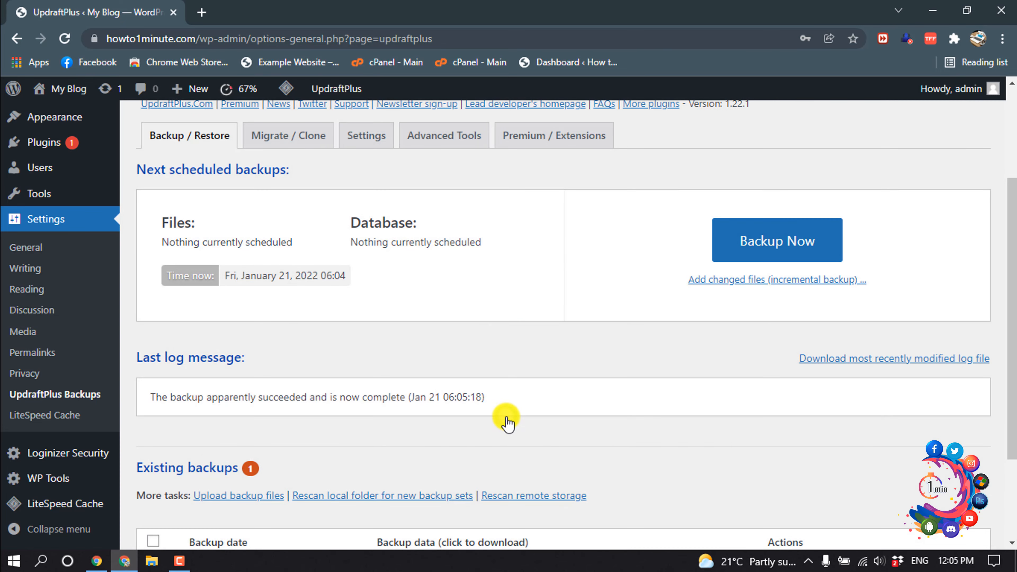
scroll(down, 3)
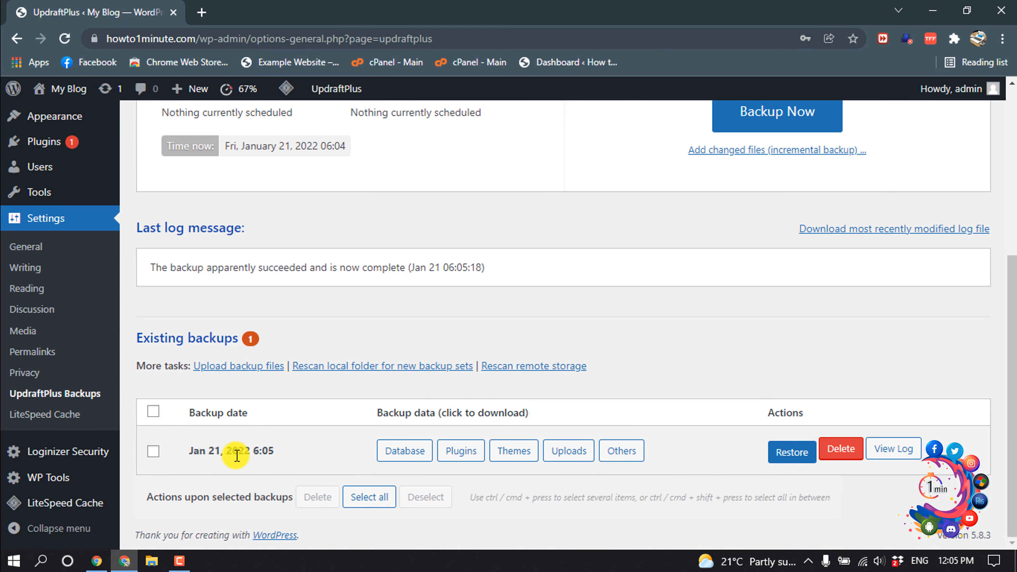
mouse_move(347, 430)
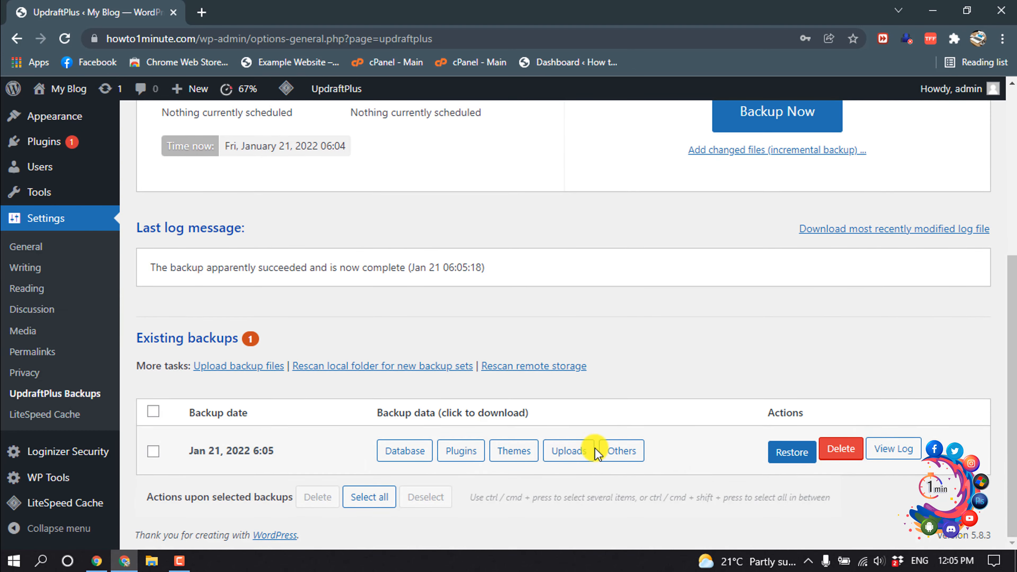
click(273, 12)
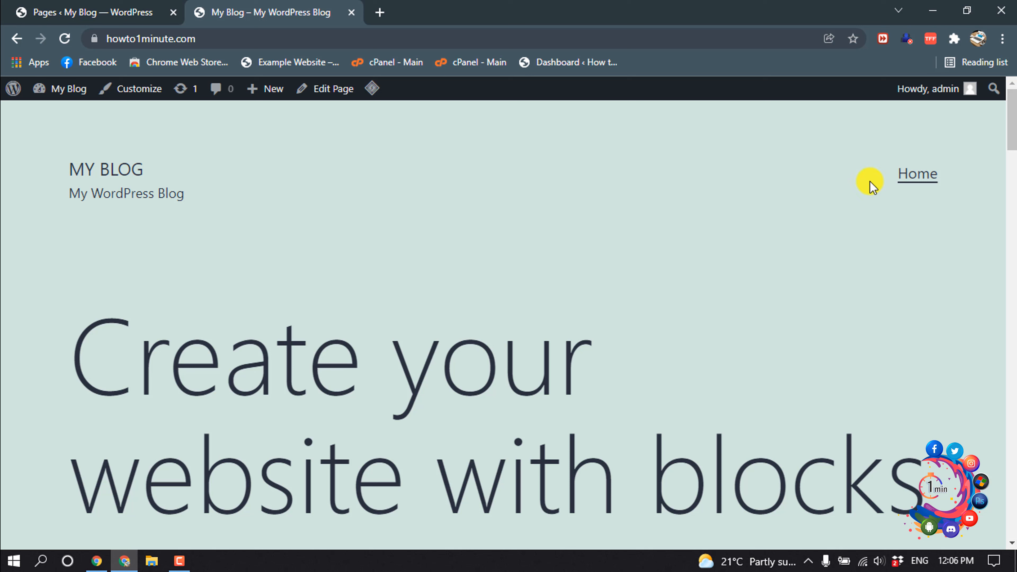
mouse_move(774, 200)
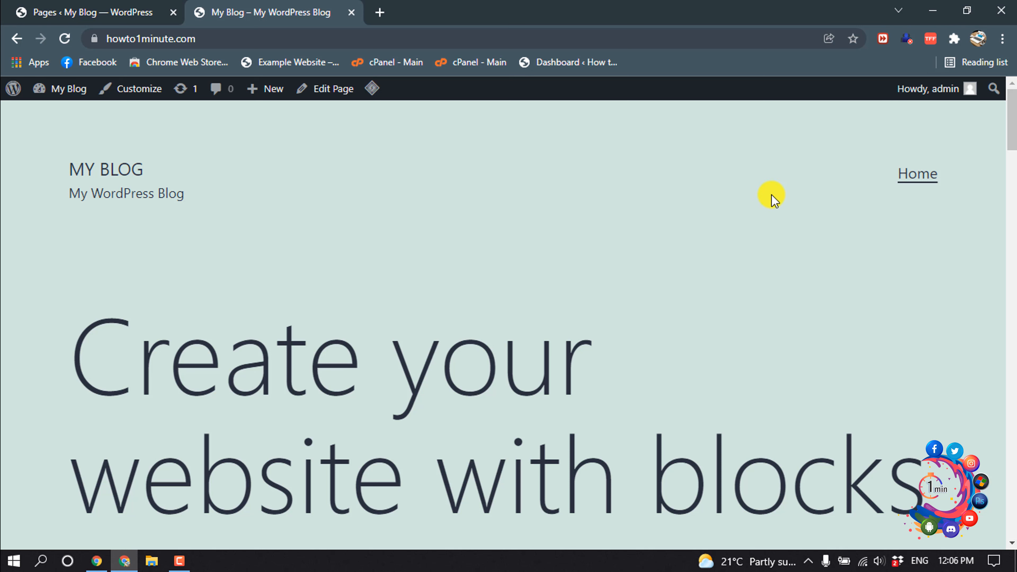
mouse_move(852, 191)
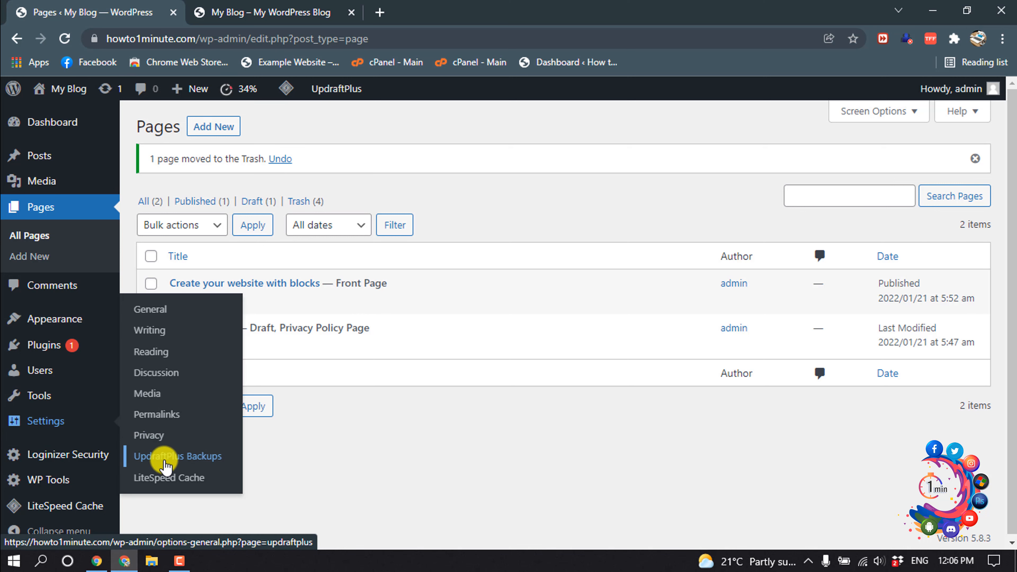
Step: Return to UpdraftPlus Backups and scroll to the Existing backups list
click(178, 456)
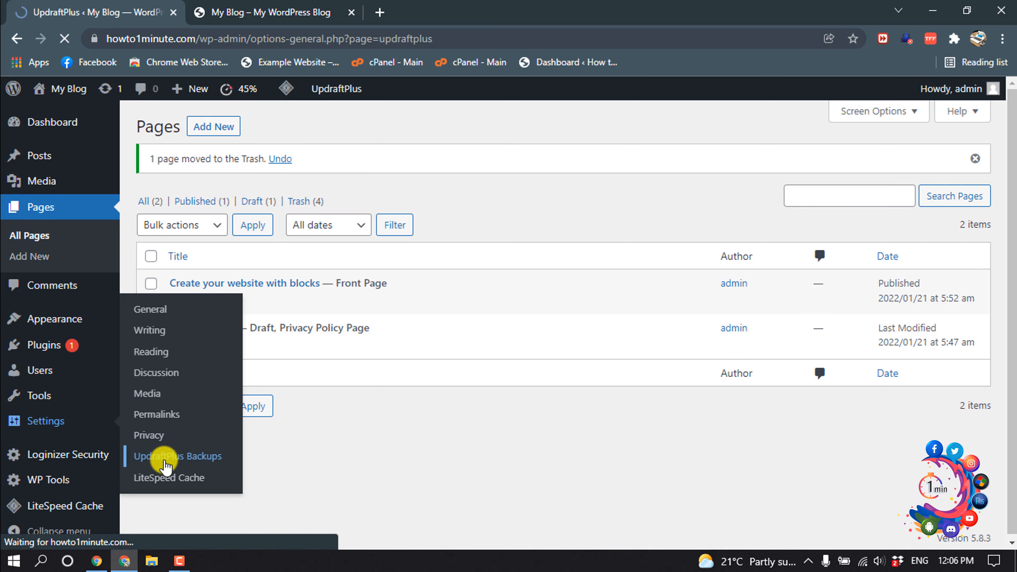
click(176, 456)
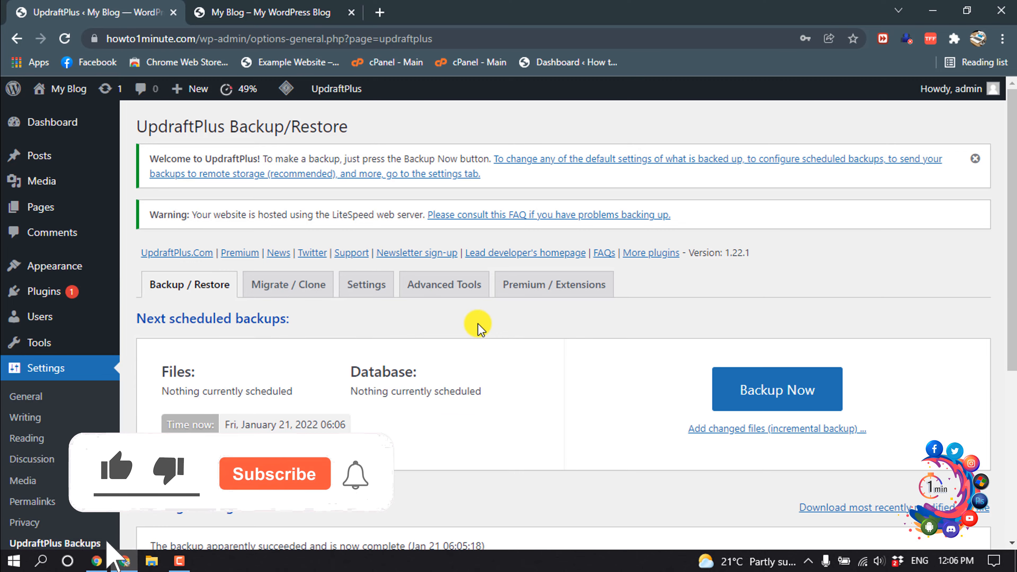
scroll(down, 3)
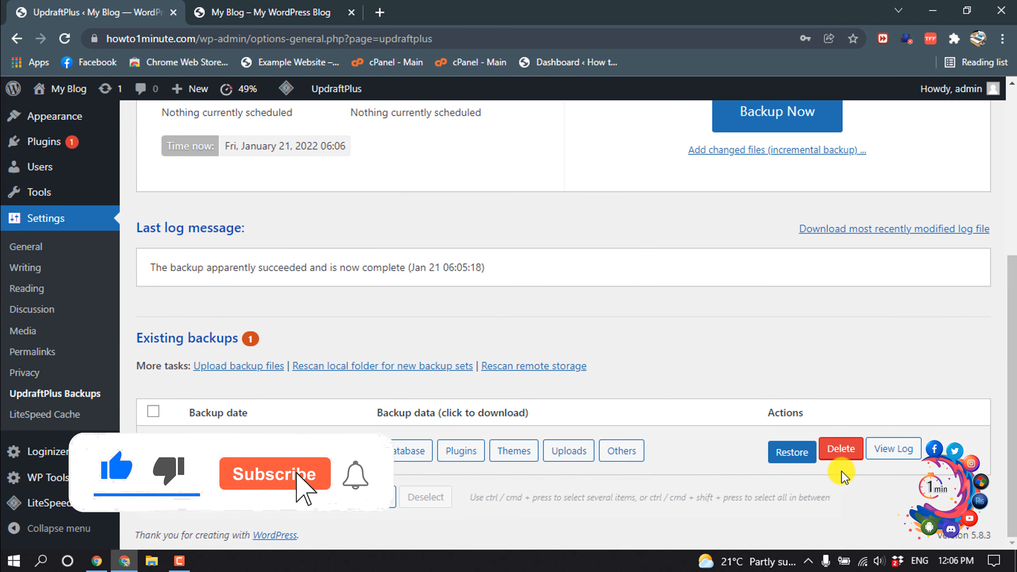
Step: Restore the Jan 21, 2022 backup with plugins, themes and other components selected
click(791, 452)
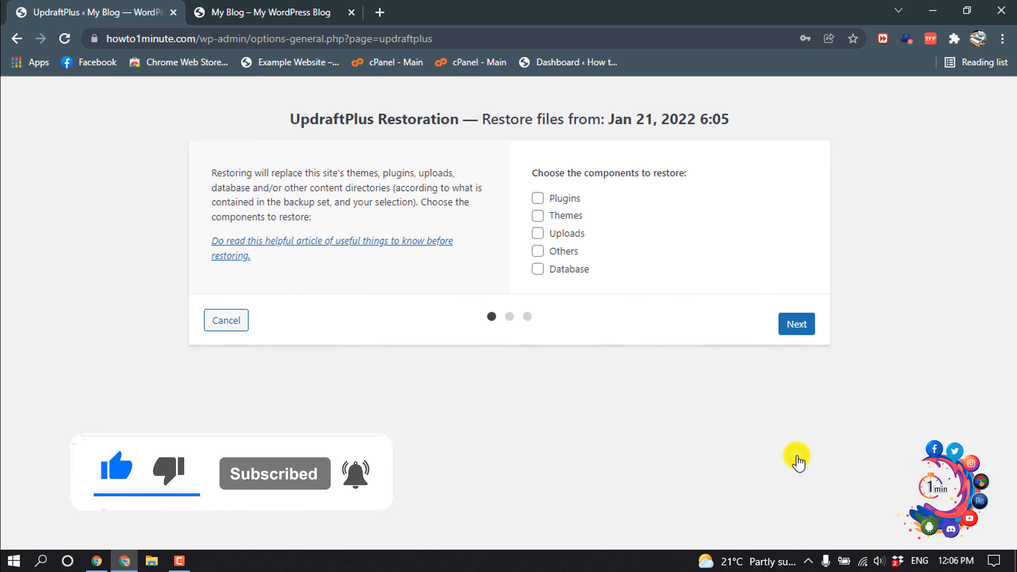
click(537, 233)
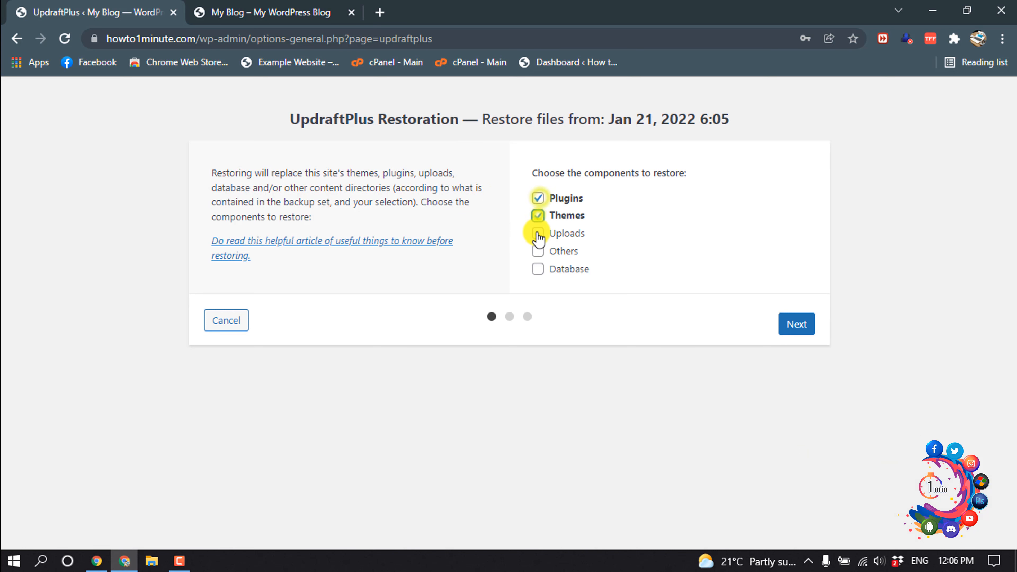
click(796, 324)
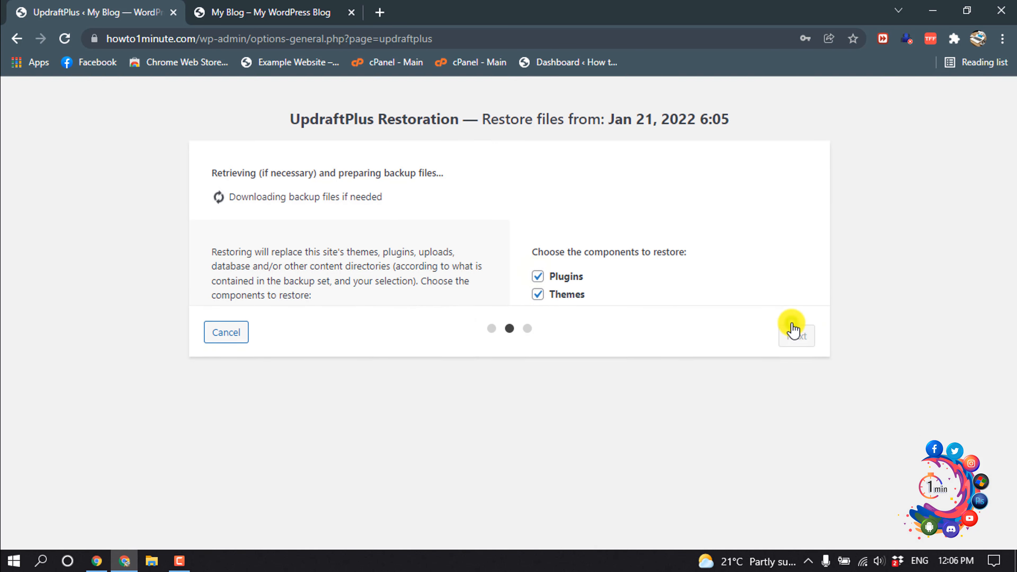
click(794, 334)
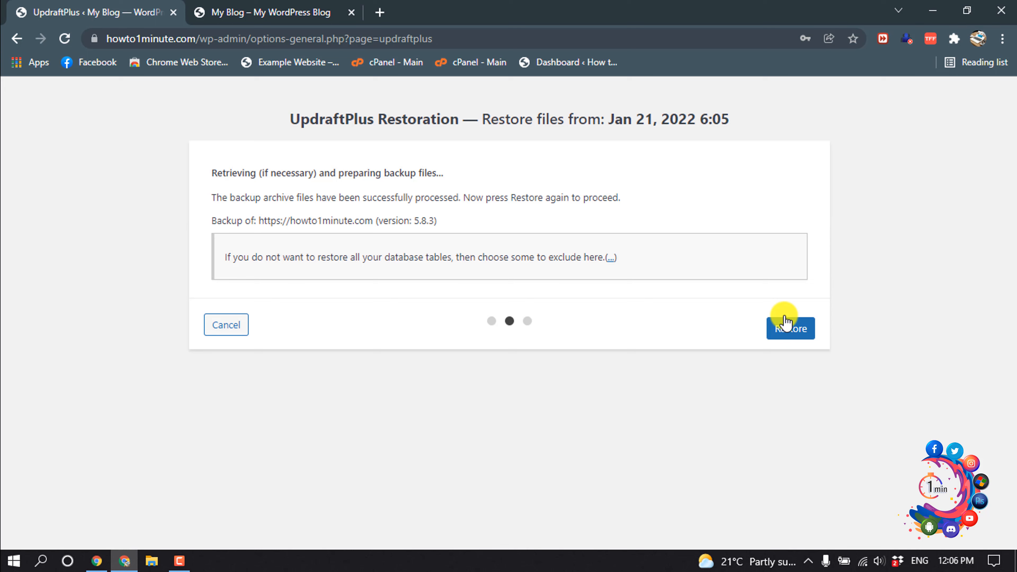
click(789, 327)
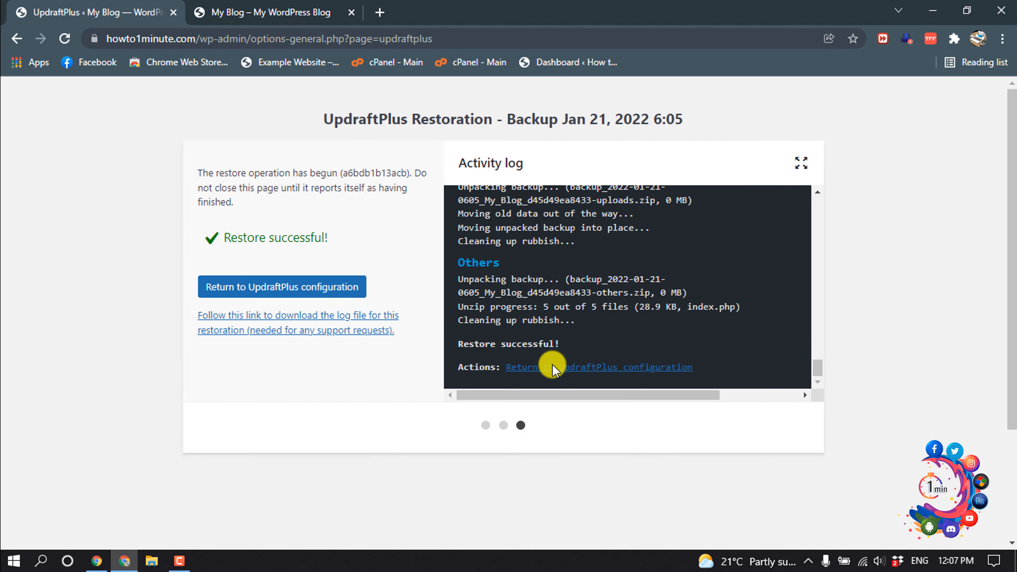
mouse_move(304, 290)
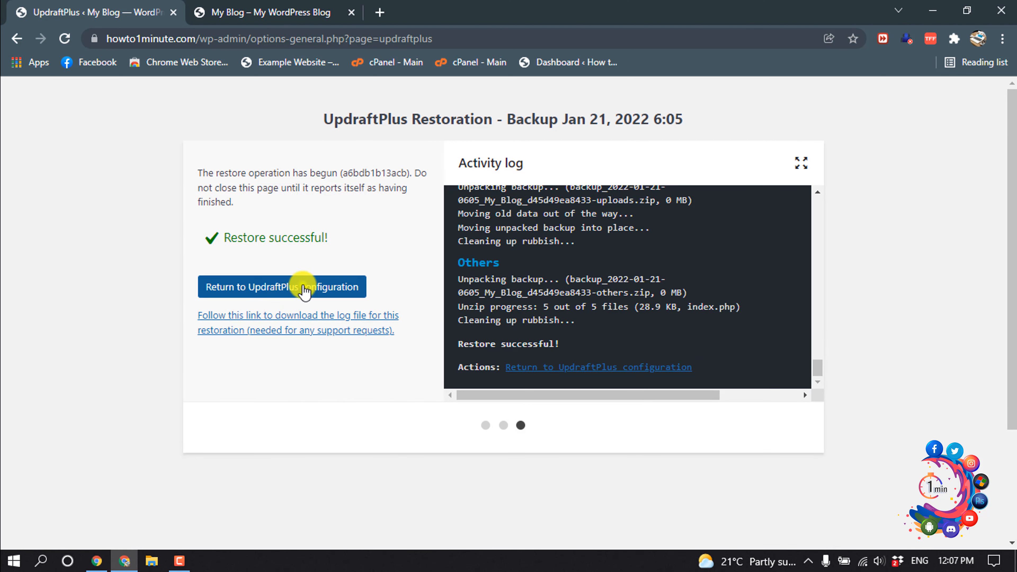
Step: Return to UpdraftPlus configuration, check the restored site menu, then minimize the browser
click(281, 286)
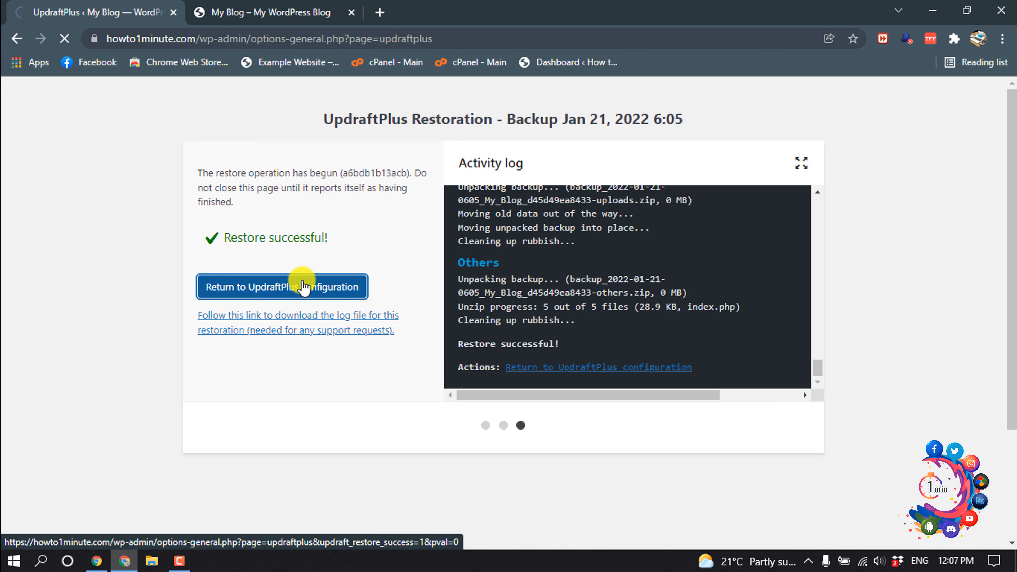
click(281, 287)
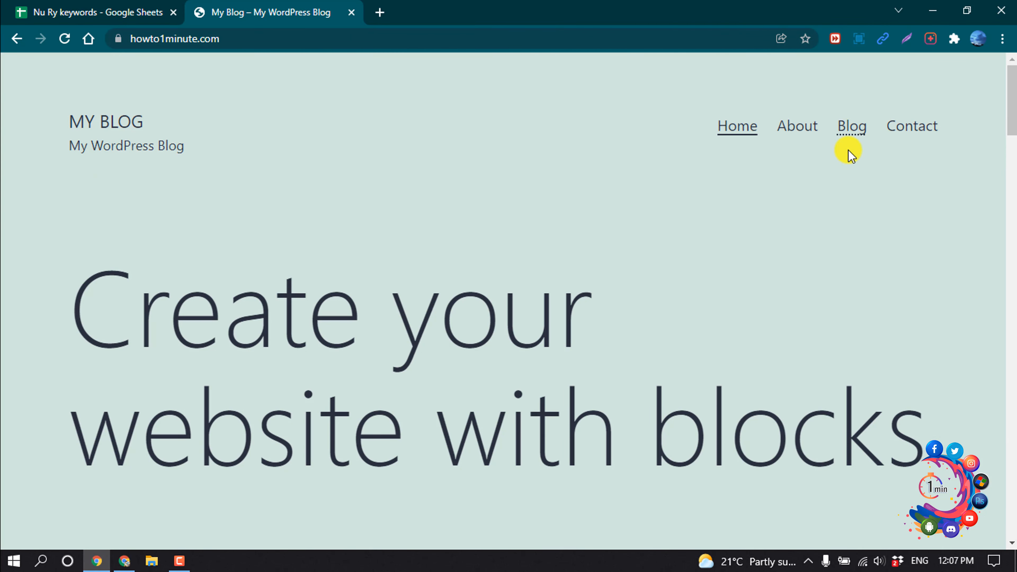
scroll(down, 3)
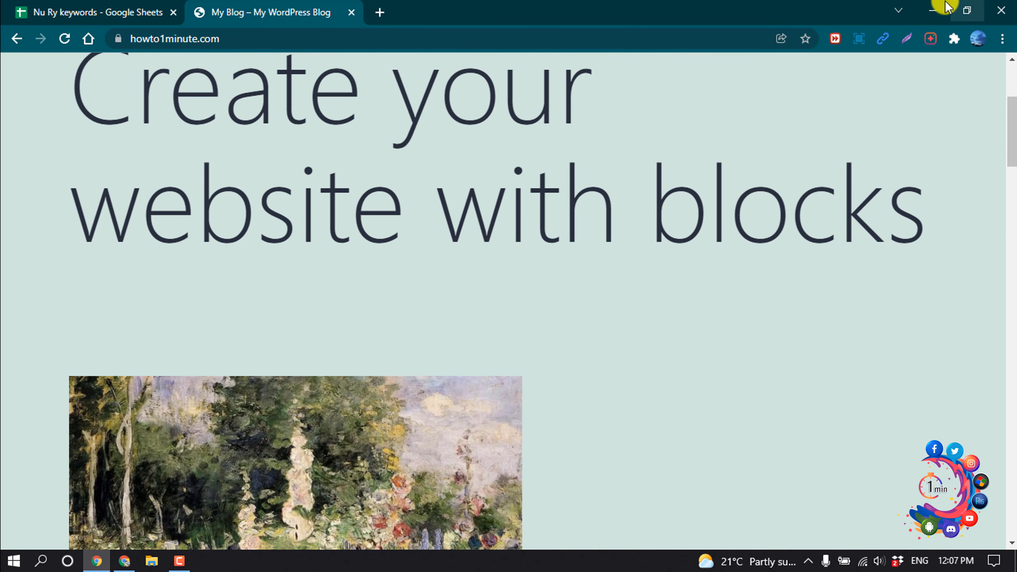
click(932, 10)
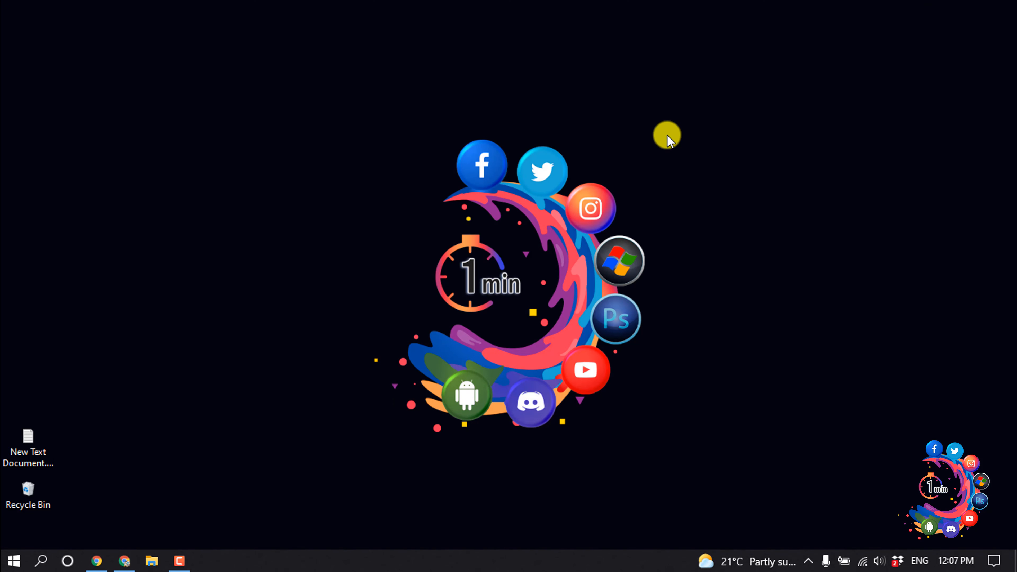